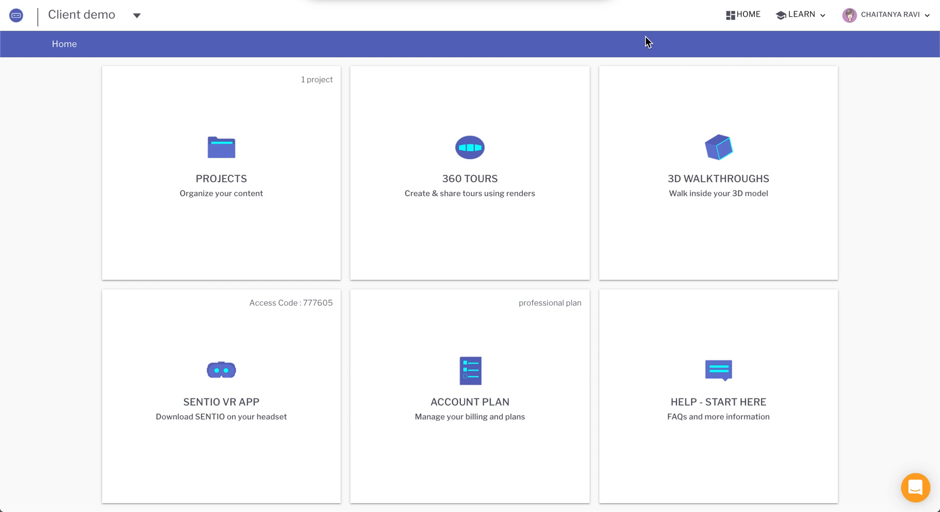
mouse_move(102, 189)
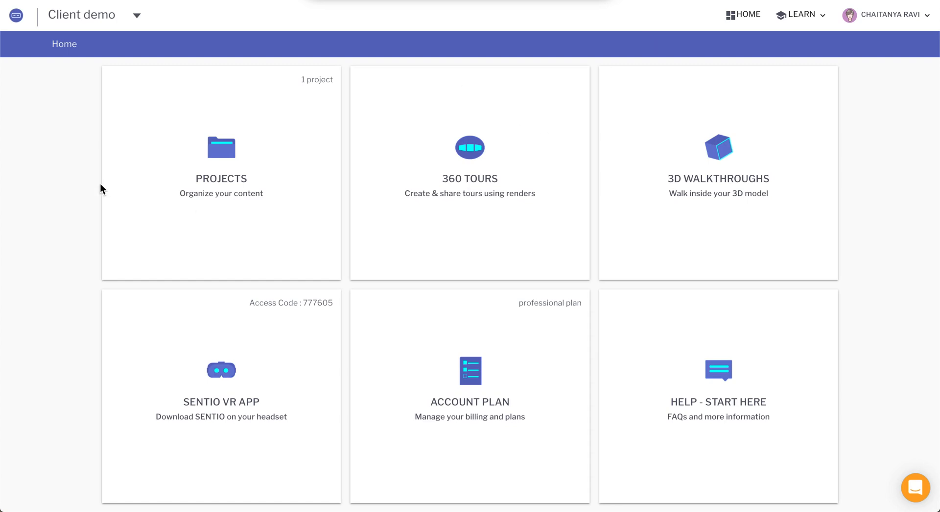
mouse_move(167, 187)
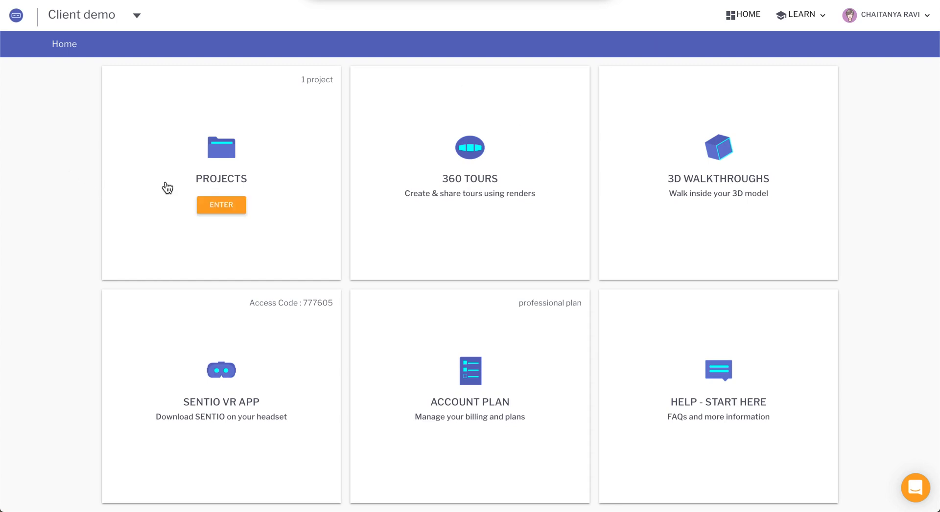
mouse_move(470, 205)
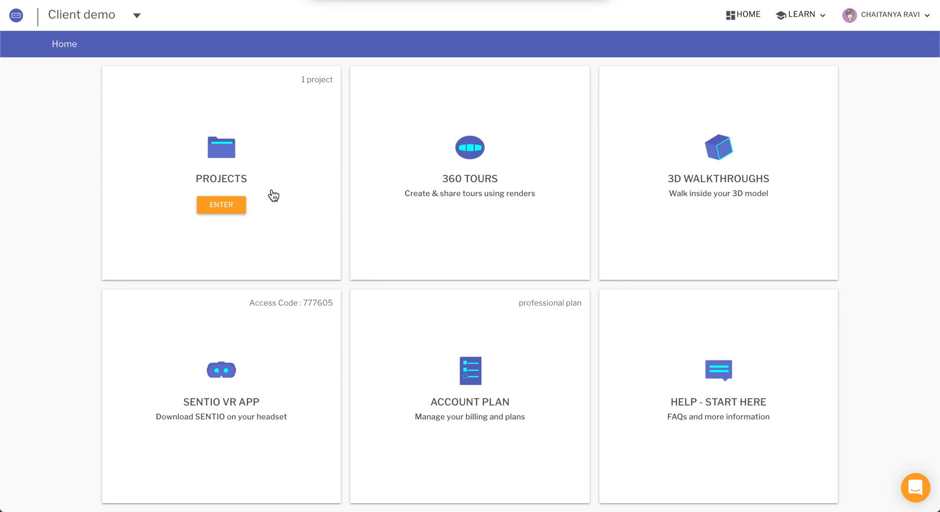
- Visit the projects area, return to the dashboard, and start a new 360 tour
click(221, 205)
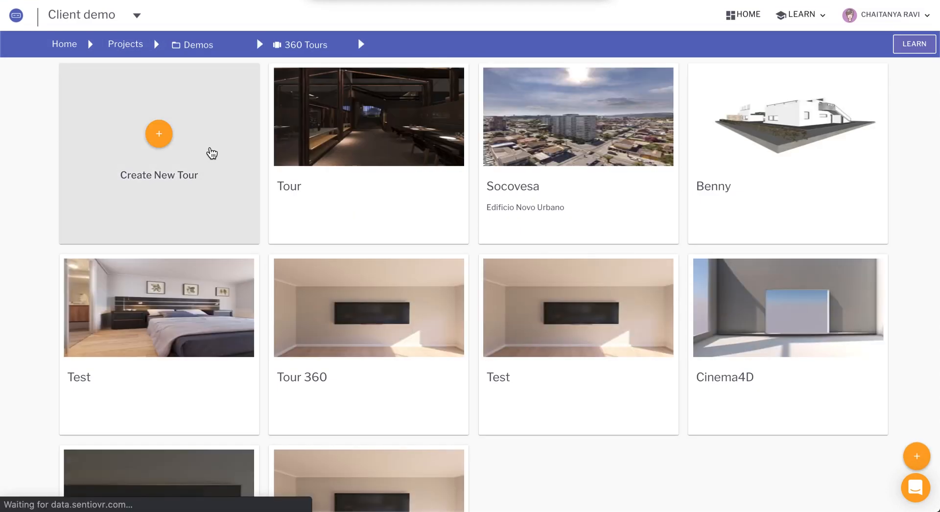
click(64, 44)
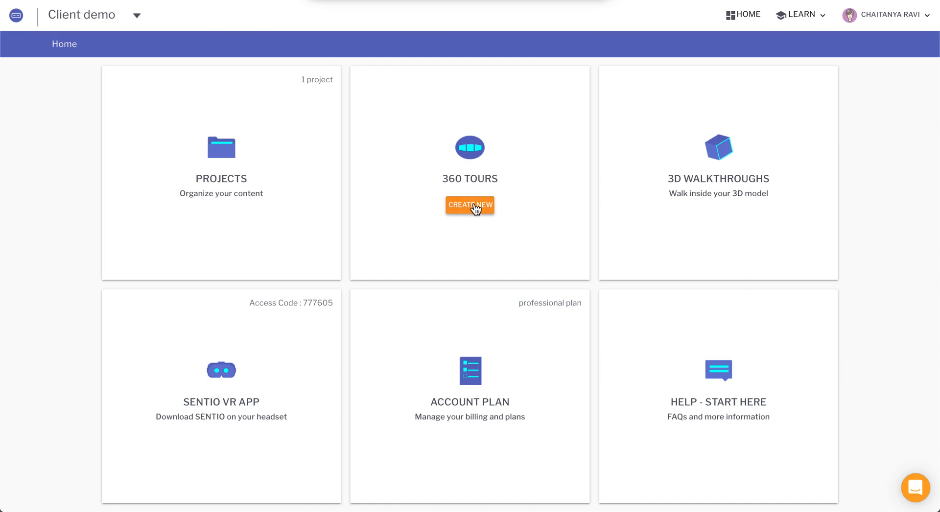
click(469, 205)
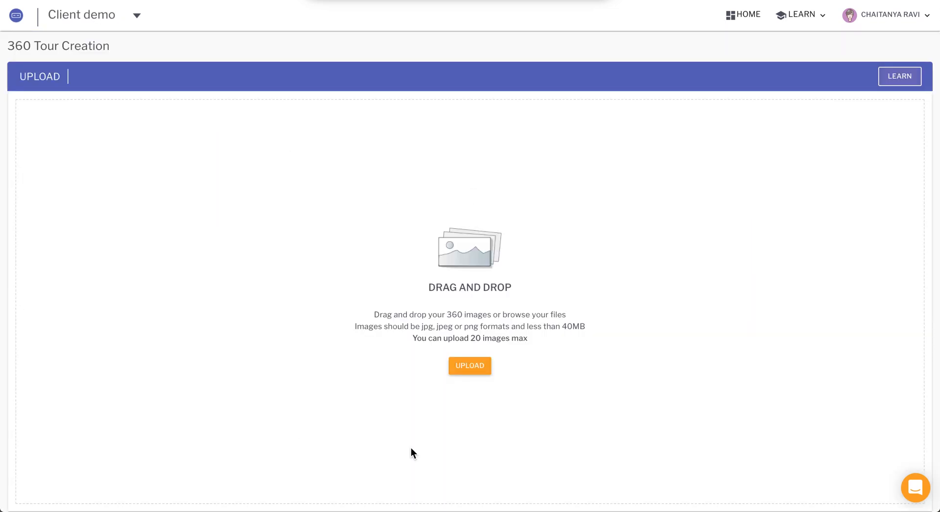
mouse_move(469, 366)
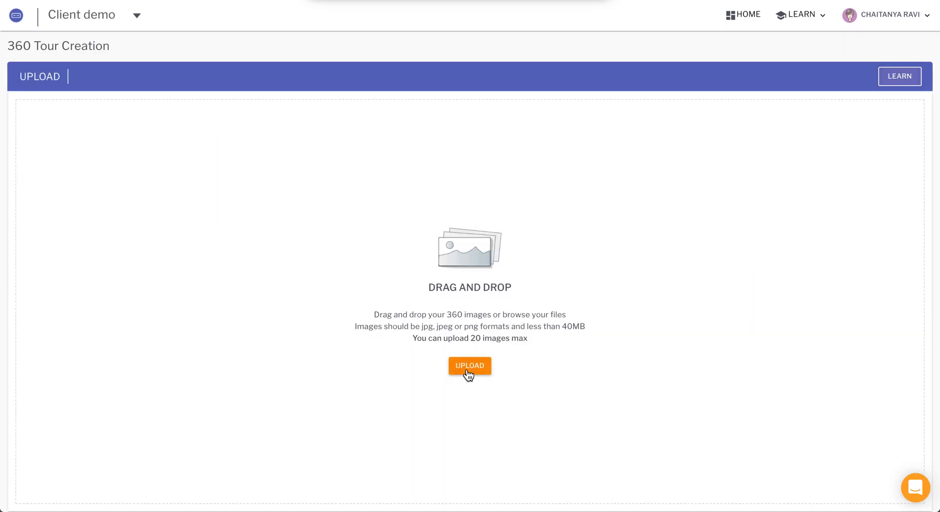
mouse_move(506, 335)
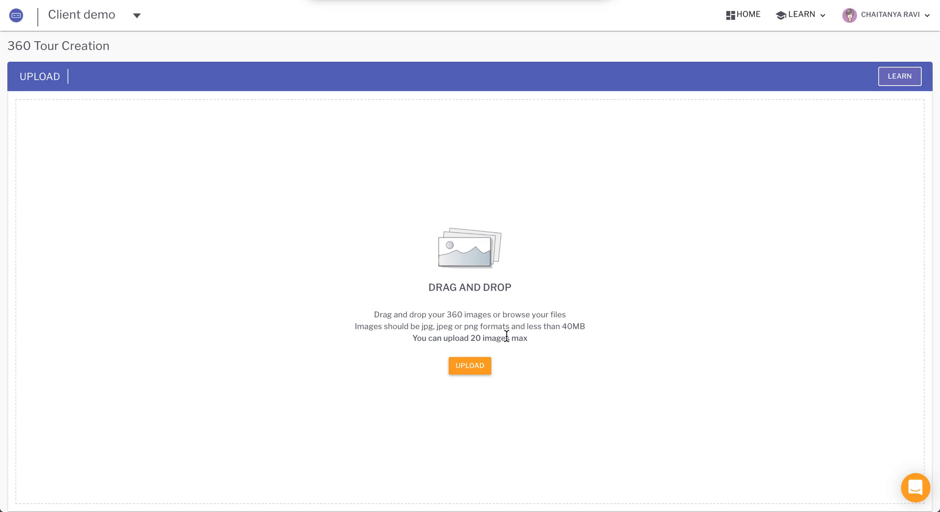
mouse_move(468, 381)
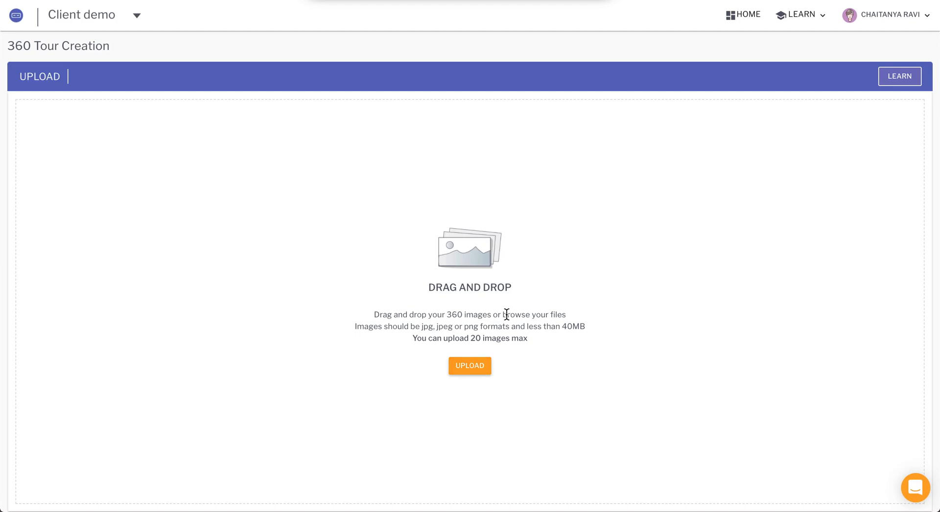
- Drag 360 Dorm.jpg and 360 Living.jpg from Desktop > Demo onto the upload area
click(469, 366)
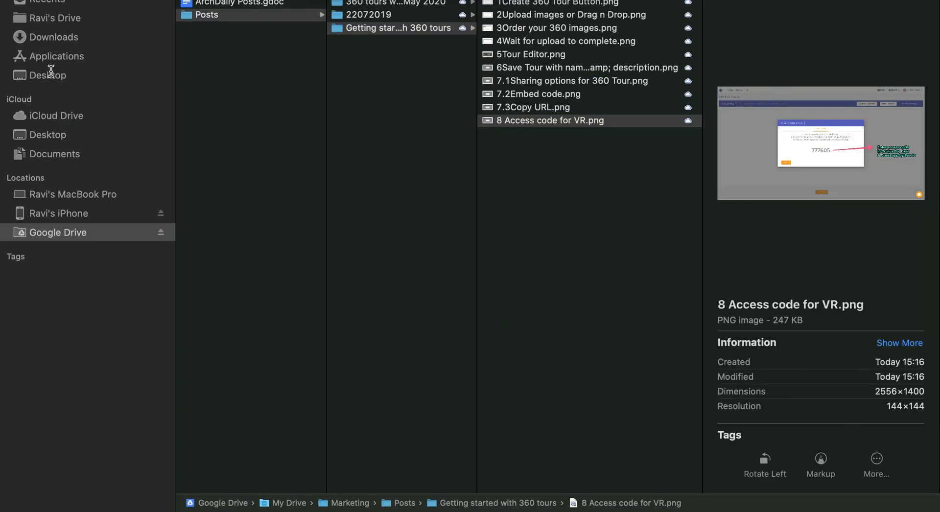
click(48, 76)
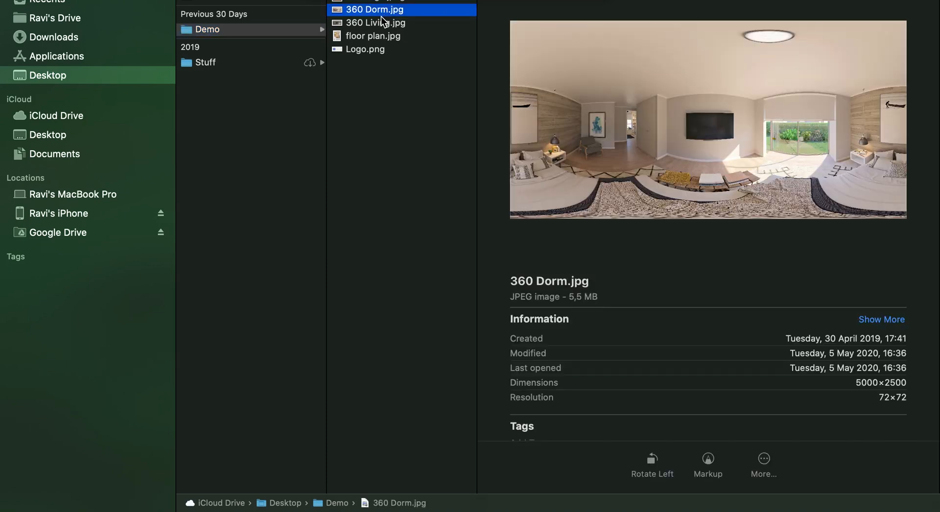
drag(375, 10, 468, 117)
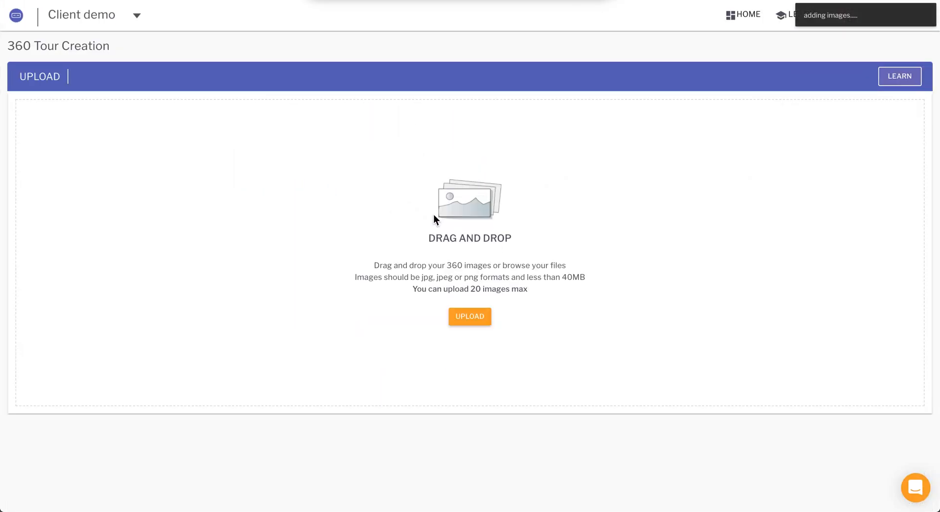
- Rename the two uploaded panoramas to Bedroom and Living
click(470, 316)
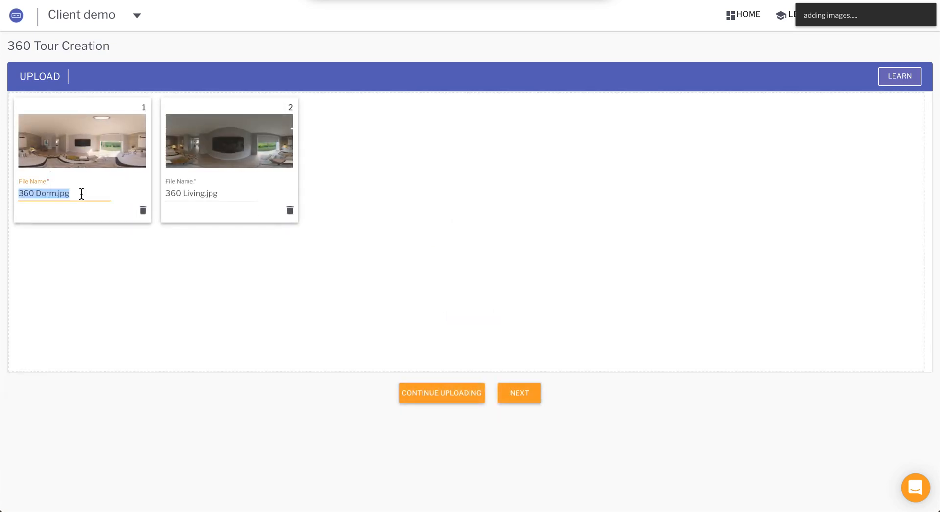
text(Bedroom)
click(211, 194)
text(Lv)
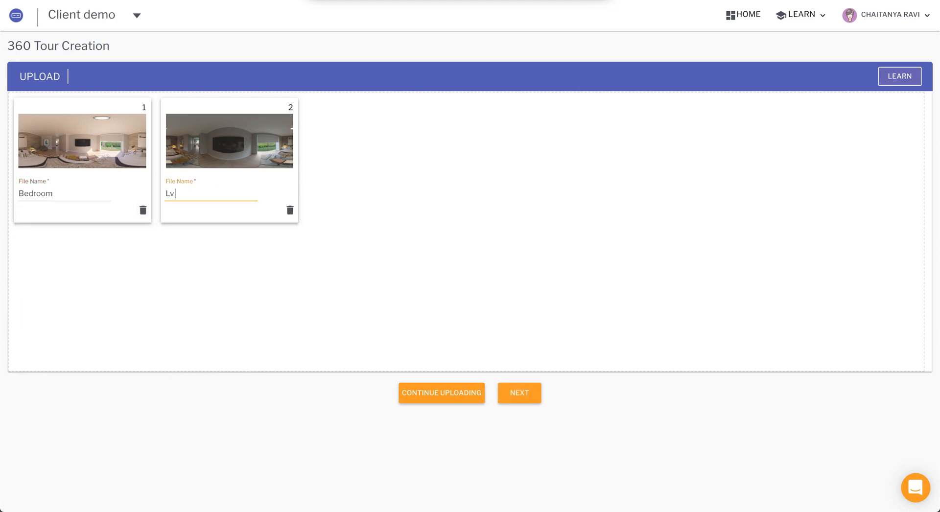
text(iving)
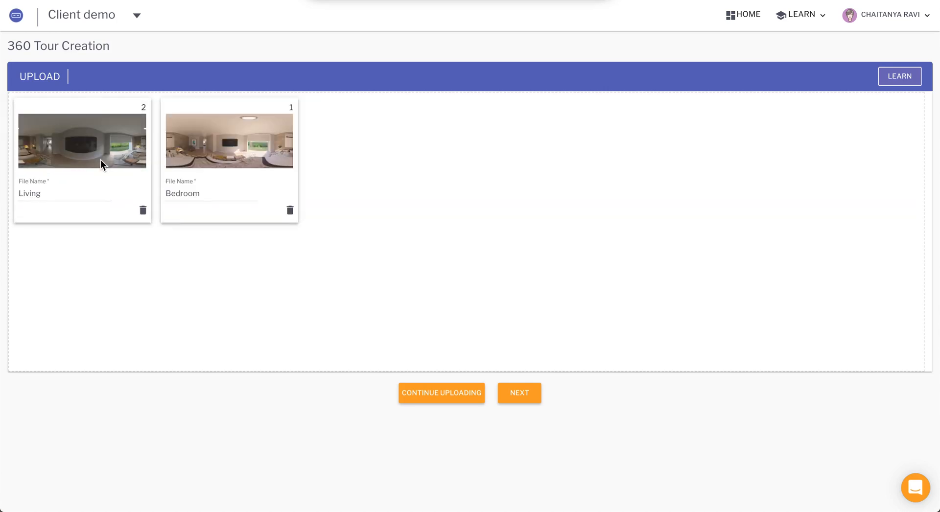
mouse_move(154, 157)
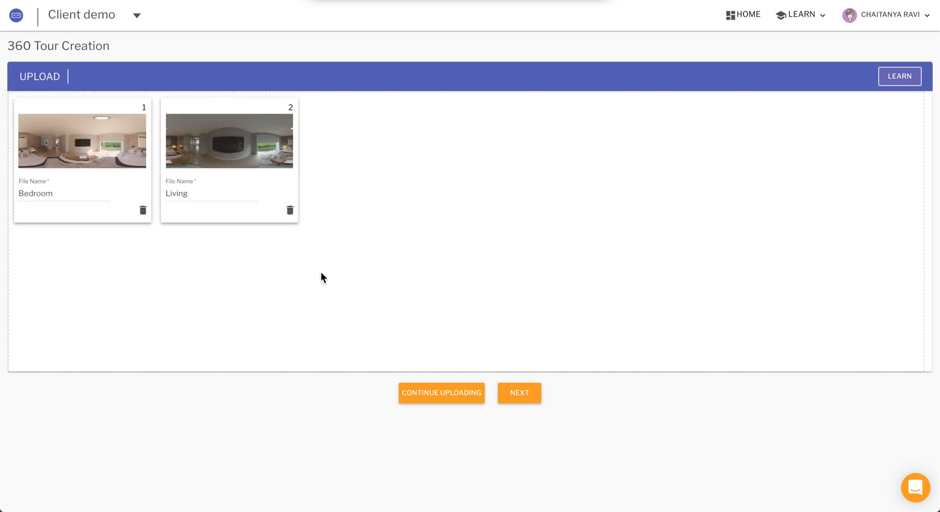
- Proceed with Next so Sentio VR creates the tour from the two panoramas
click(519, 392)
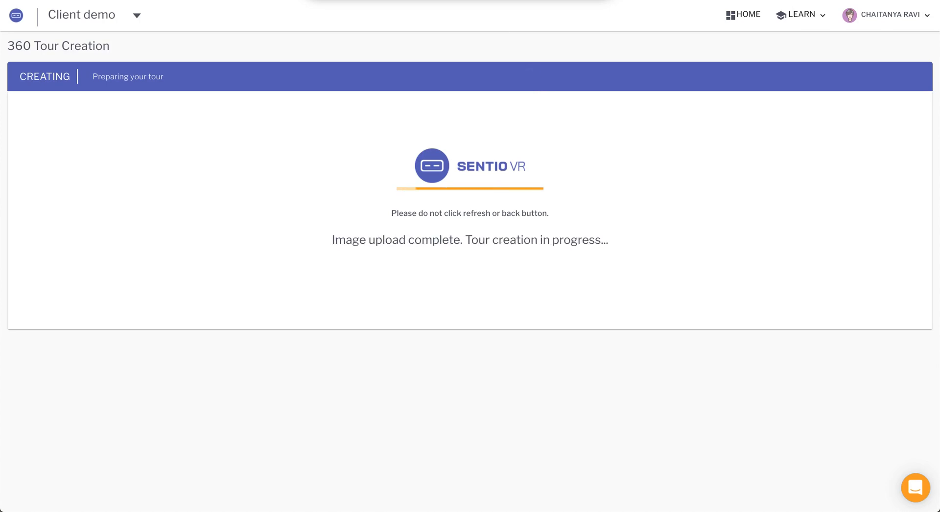
mouse_move(613, 236)
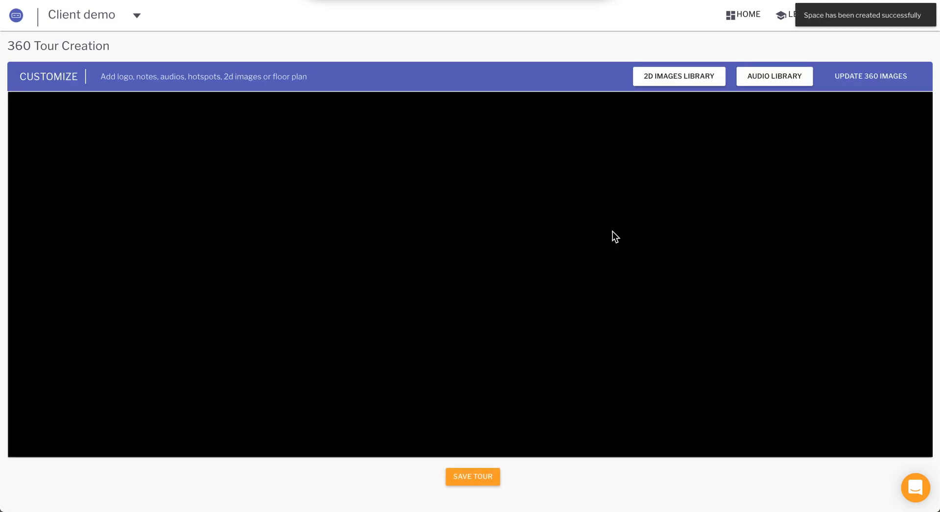
mouse_move(199, 185)
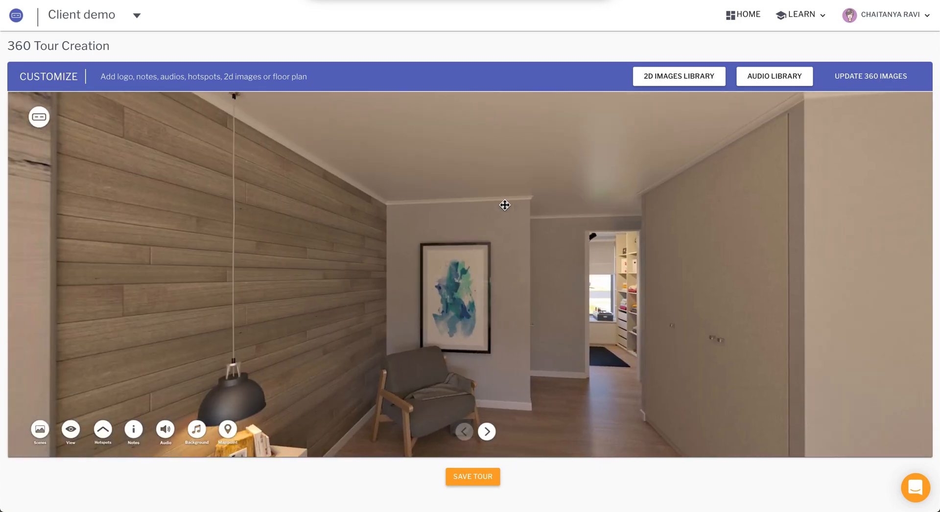
mouse_move(355, 225)
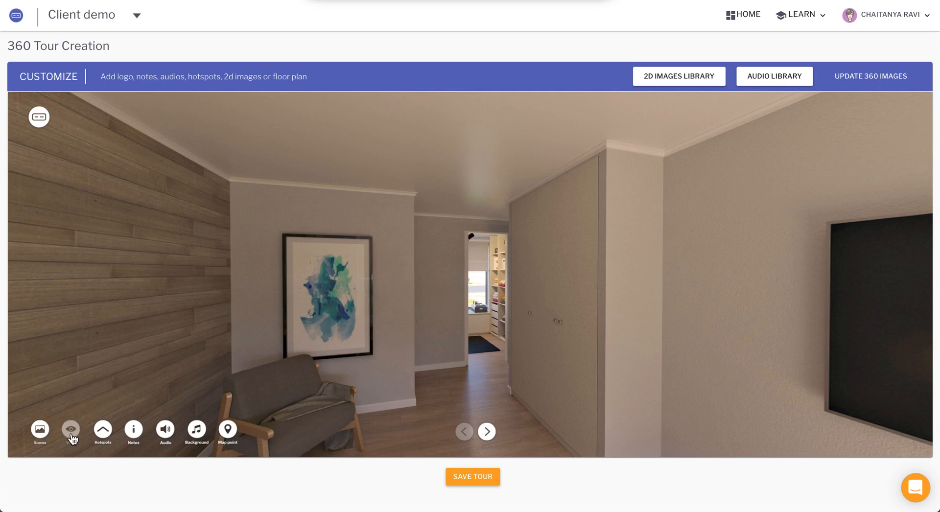
- Set and save the Bedroom scene's start view facing the painting and doorway
click(71, 429)
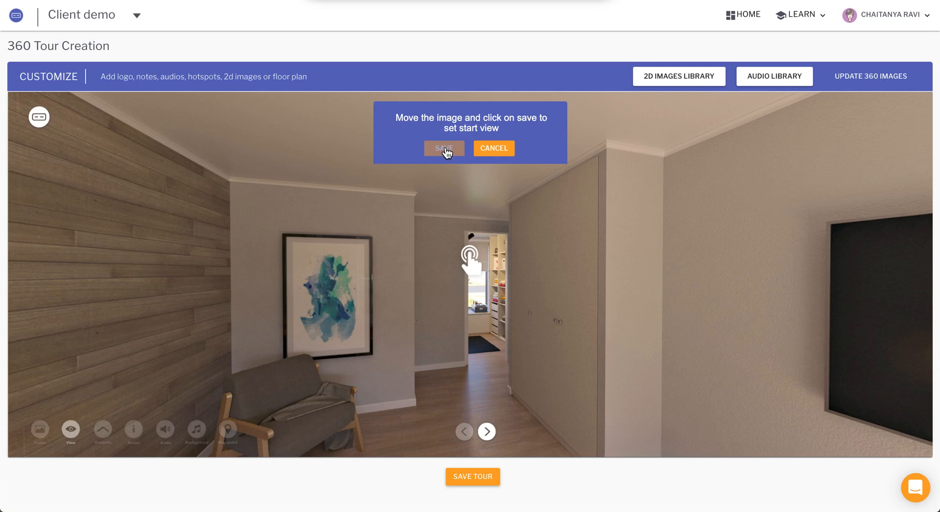
click(444, 148)
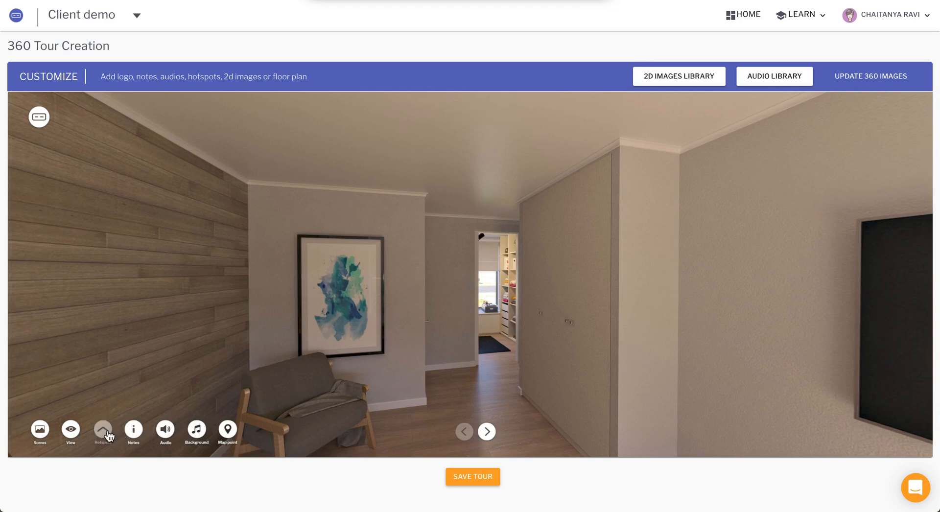
- Add a doorway hotspot linked to Living, save it, and follow it into the Living scene
click(103, 430)
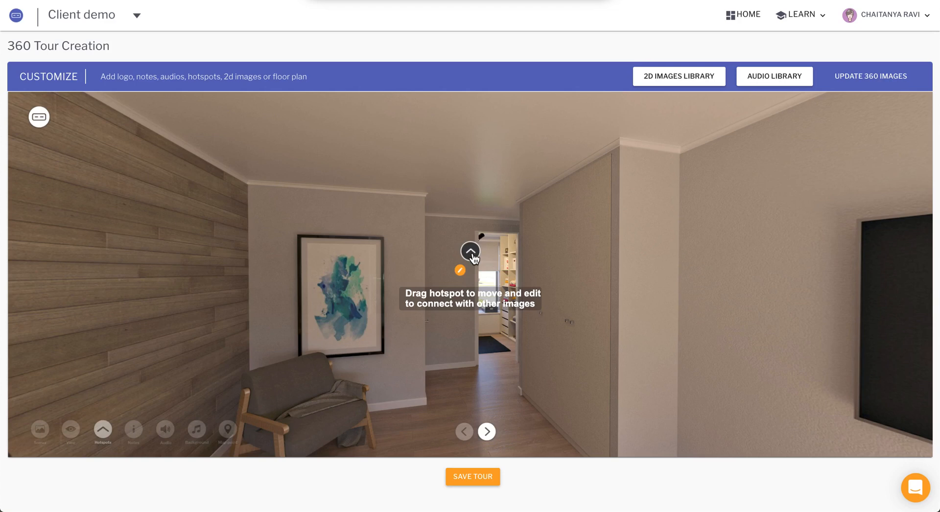
click(470, 251)
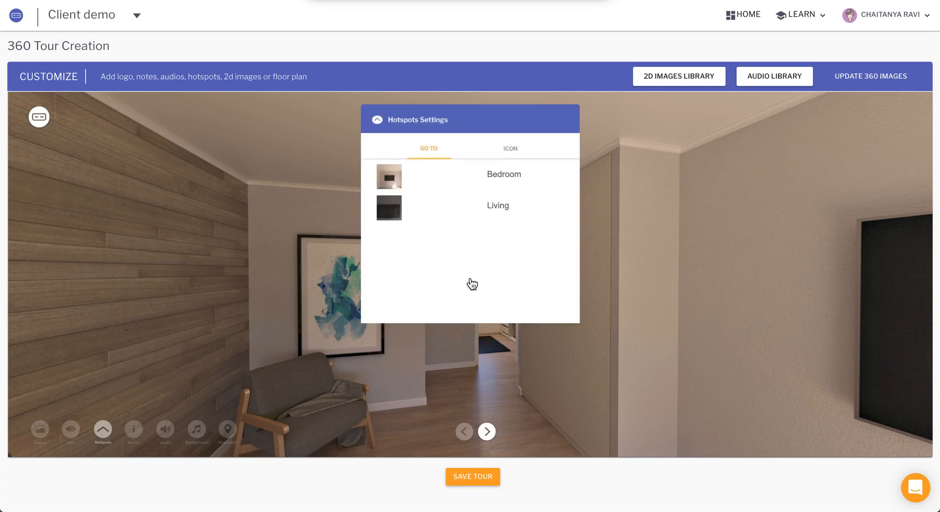
click(497, 205)
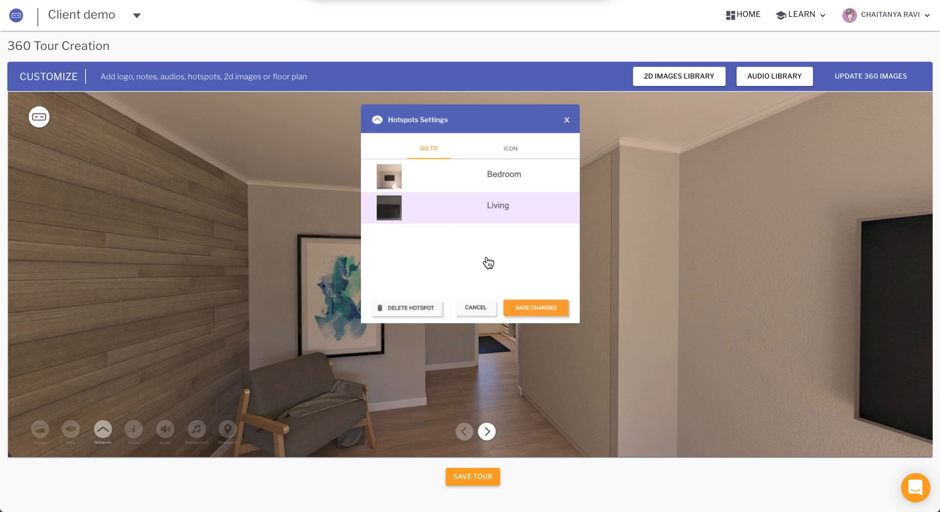
click(535, 308)
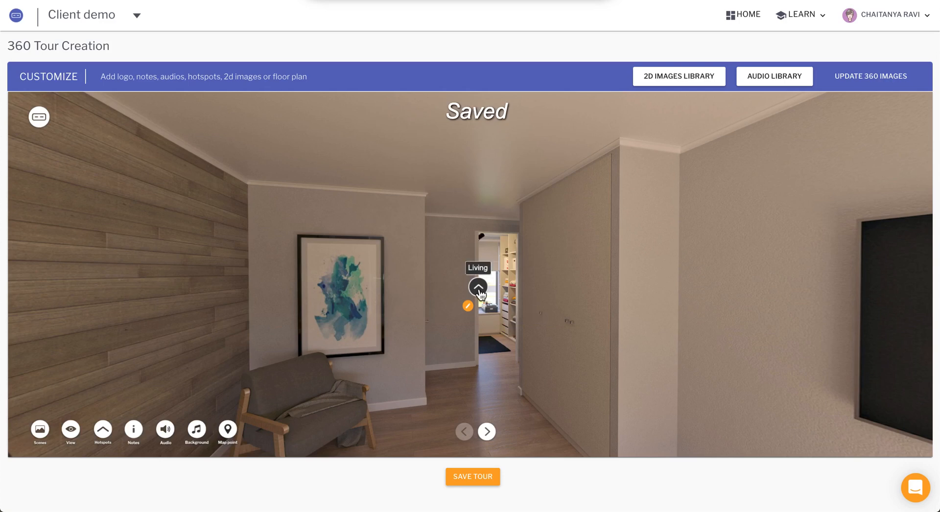
click(475, 286)
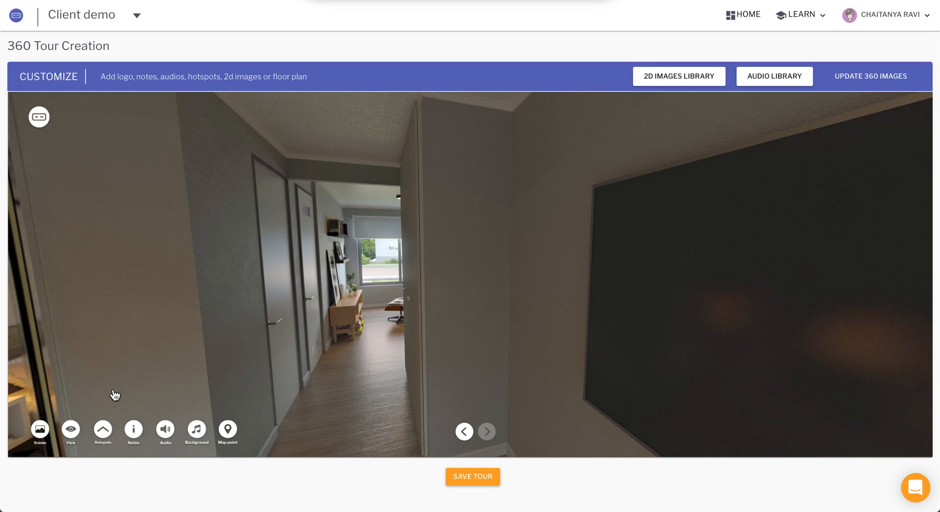
mouse_move(407, 116)
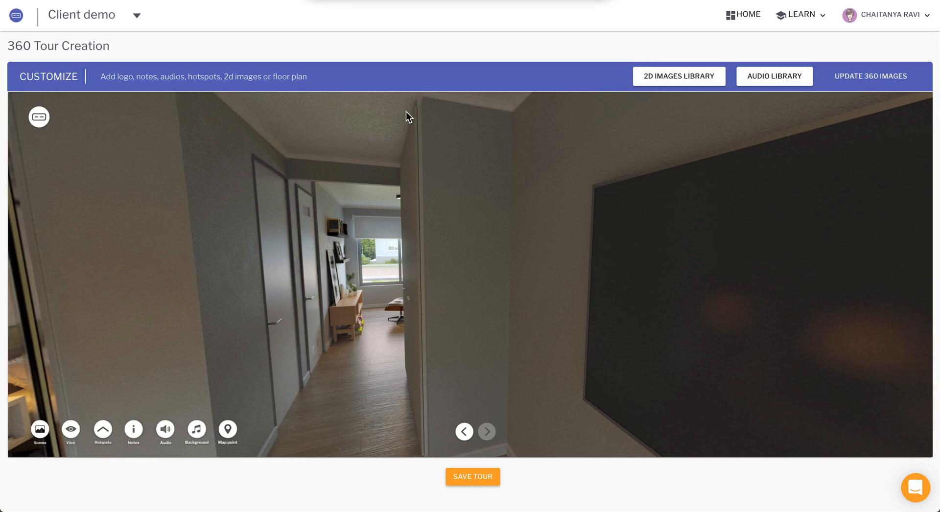
mouse_move(434, 210)
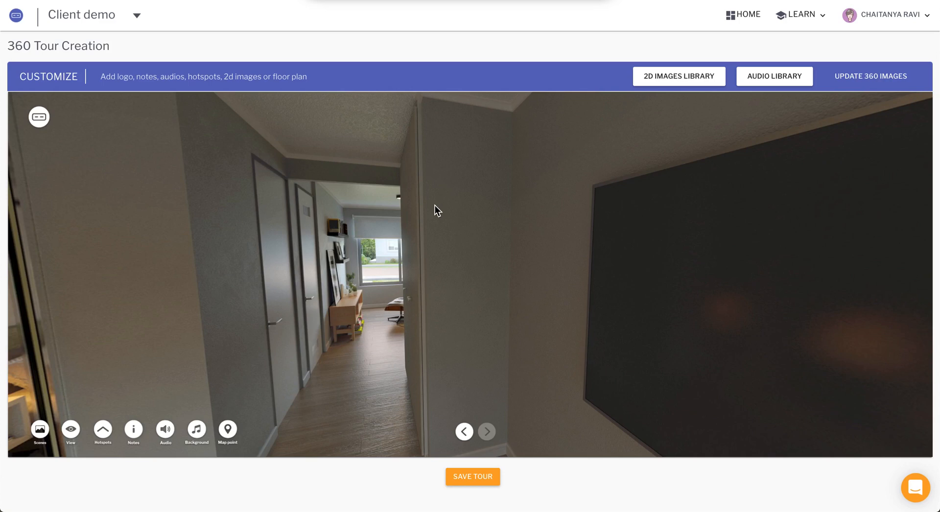
mouse_move(679, 77)
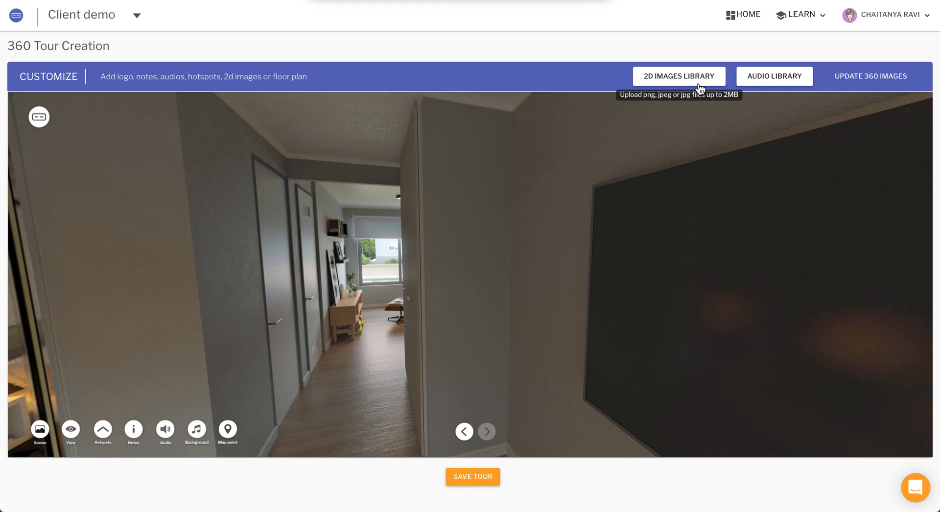
click(678, 75)
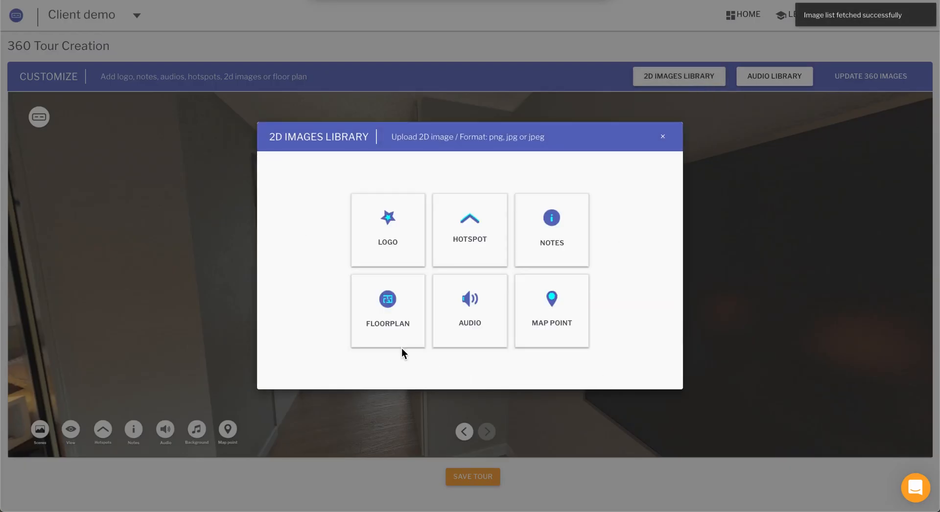
click(663, 137)
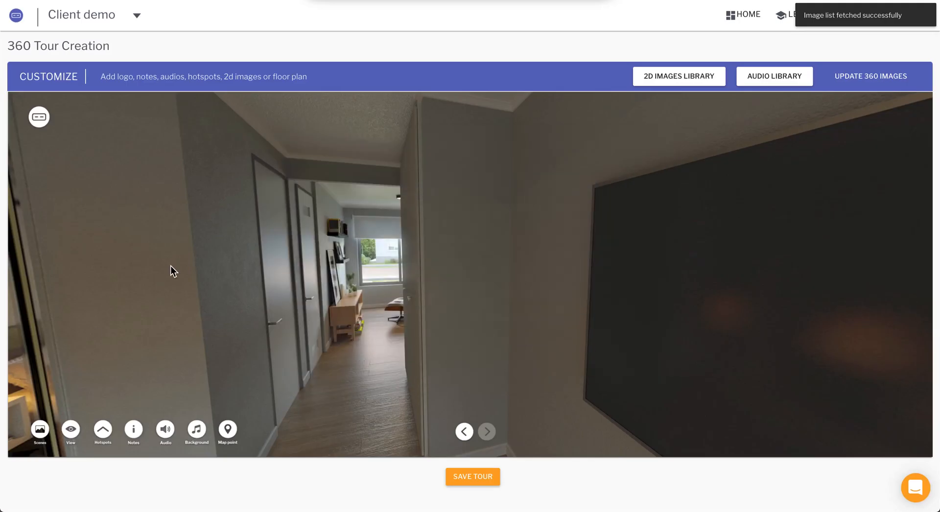
mouse_move(646, 212)
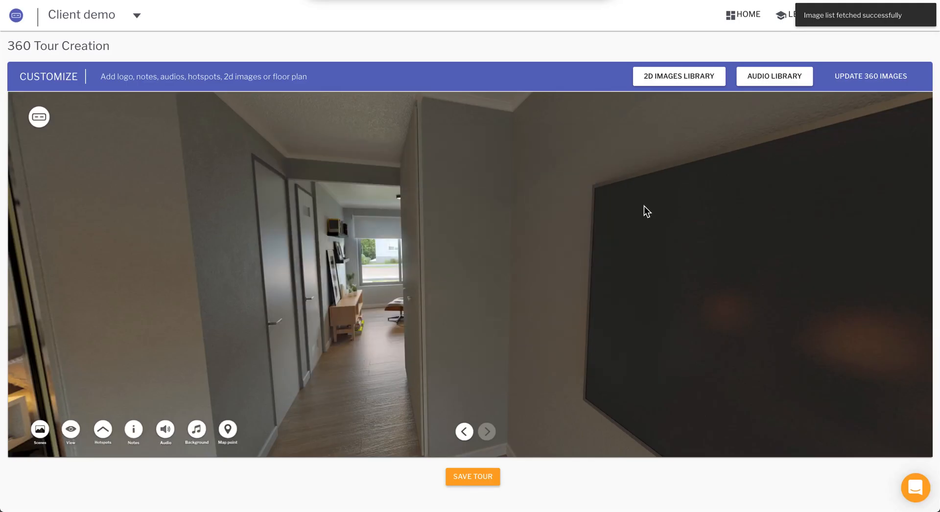
click(774, 77)
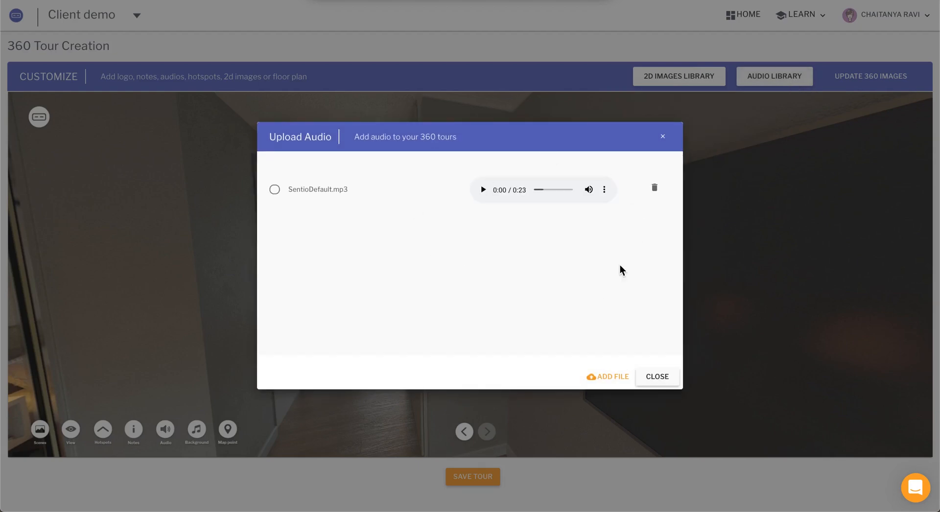
click(656, 377)
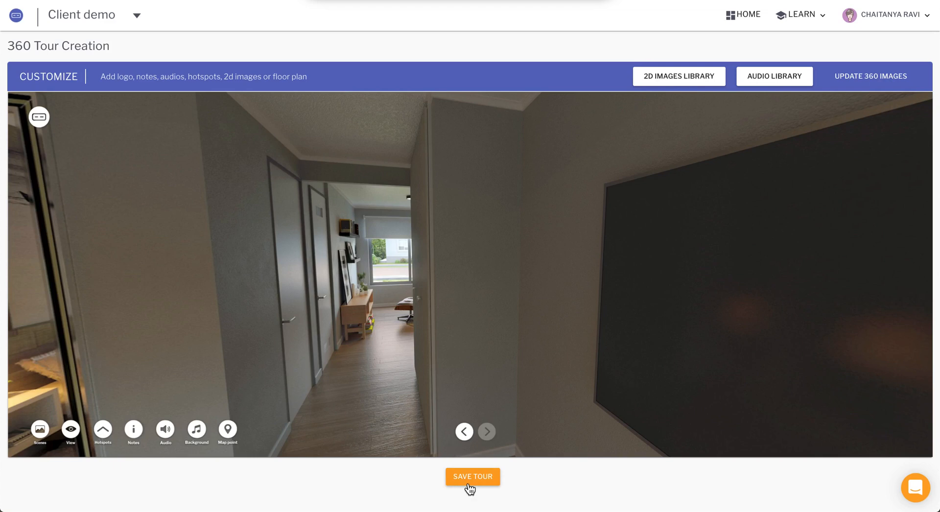
mouse_move(540, 468)
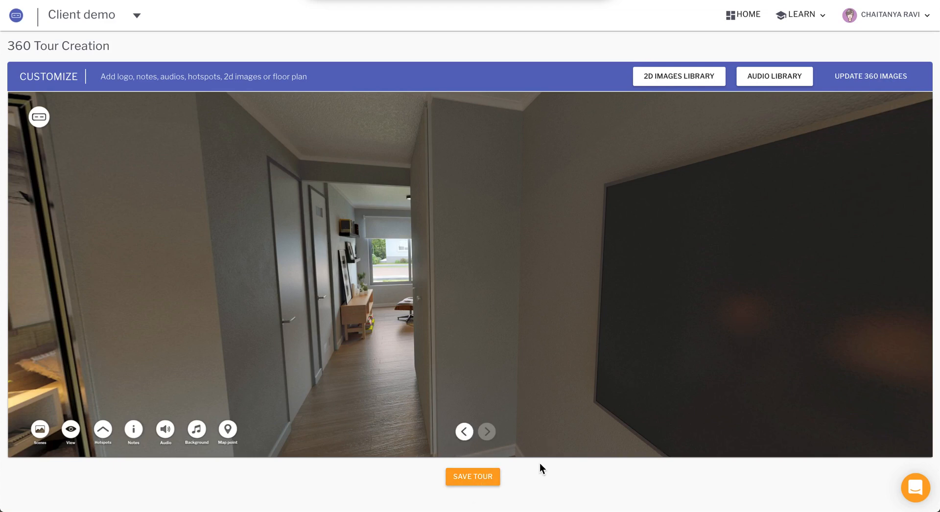
- Start saving the tour with the name 'Tour Demo' and a short description
click(472, 477)
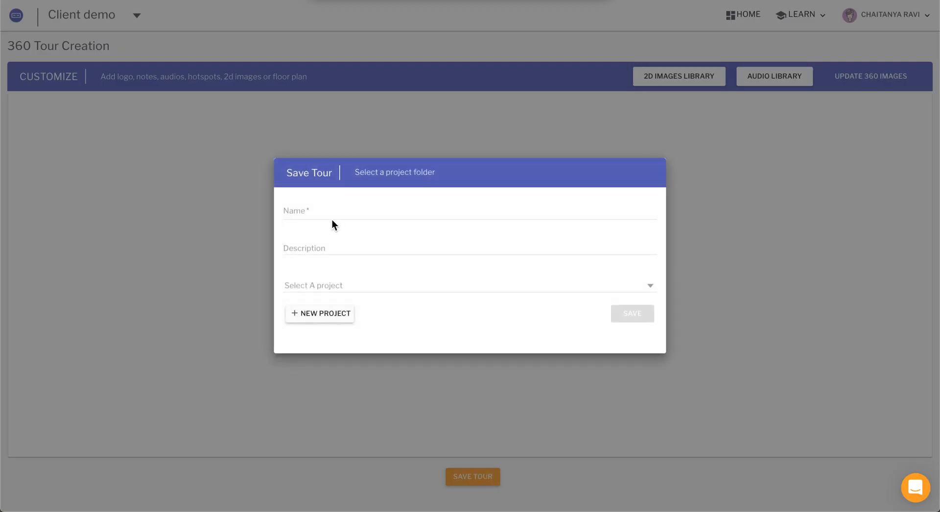
text(Tou)
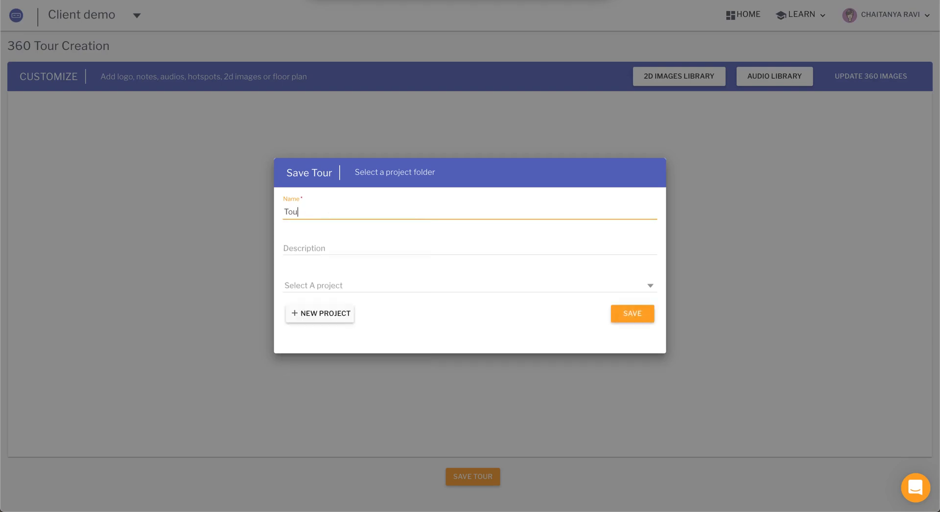
click(470, 249)
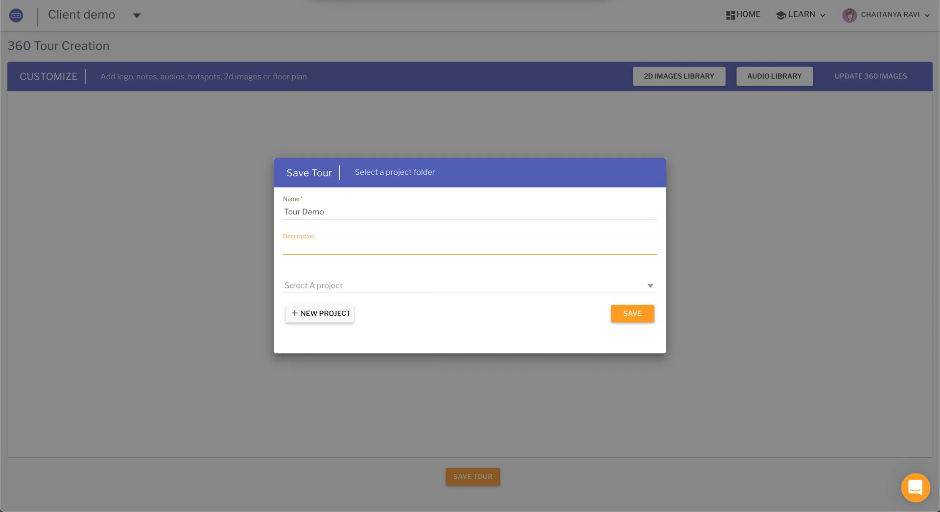
text(A description)
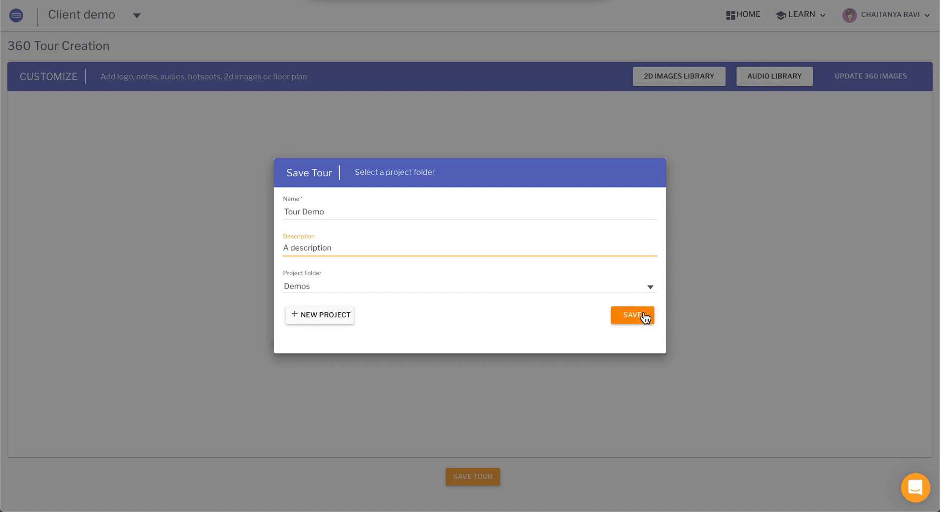
mouse_move(438, 331)
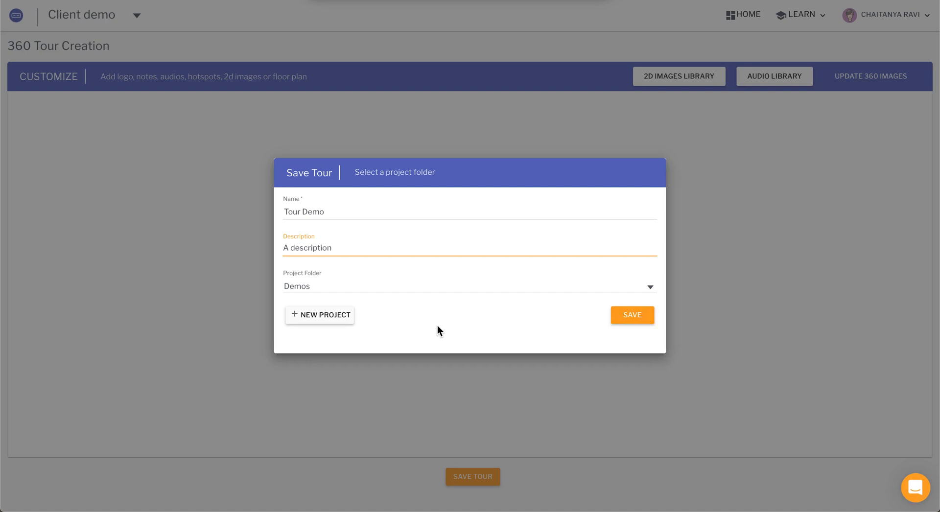
- Assign the tour to the Demos project folder and save it
click(468, 285)
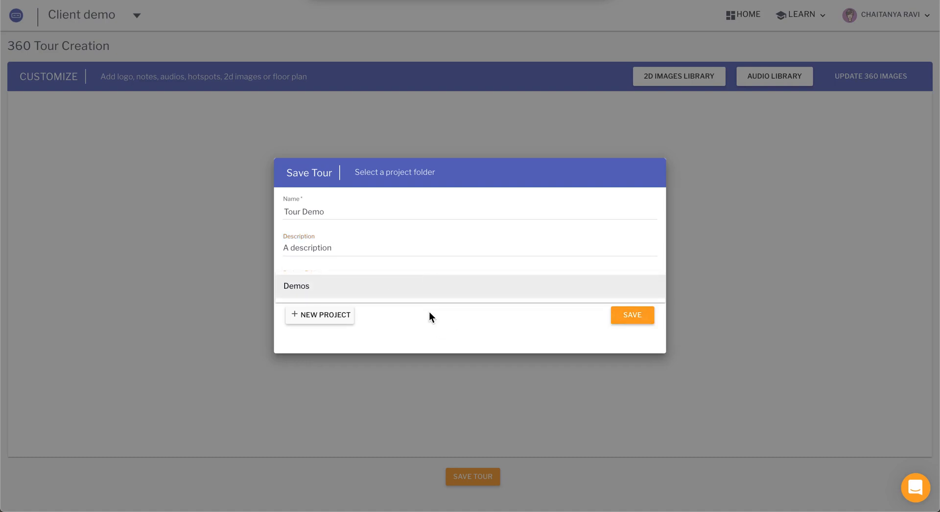
click(296, 286)
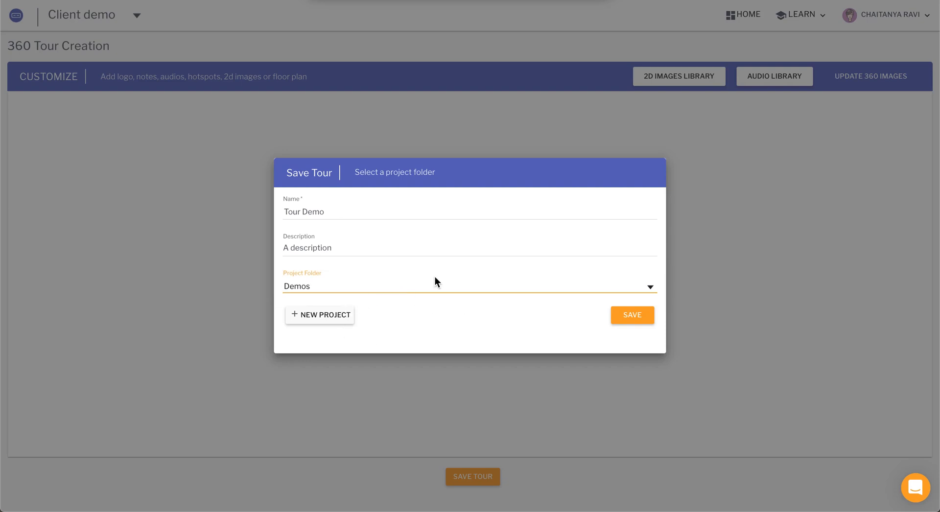
mouse_move(377, 289)
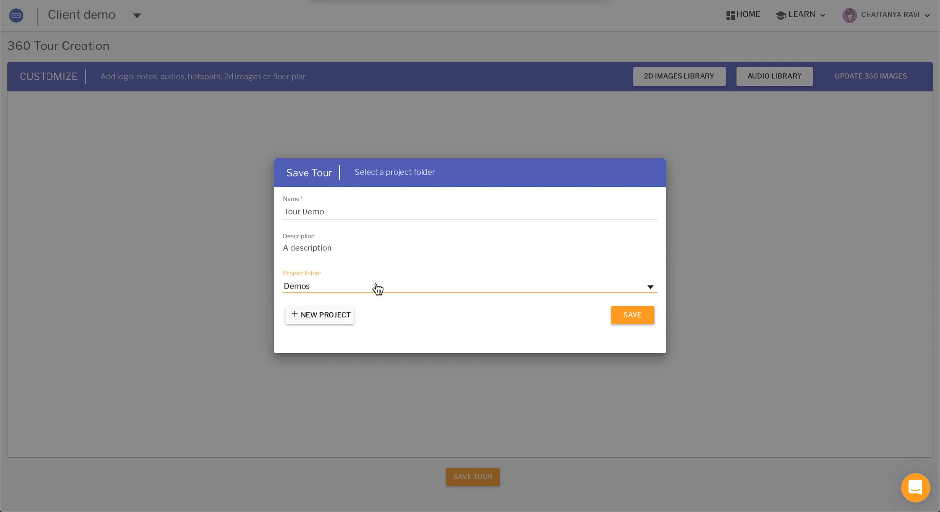
click(631, 315)
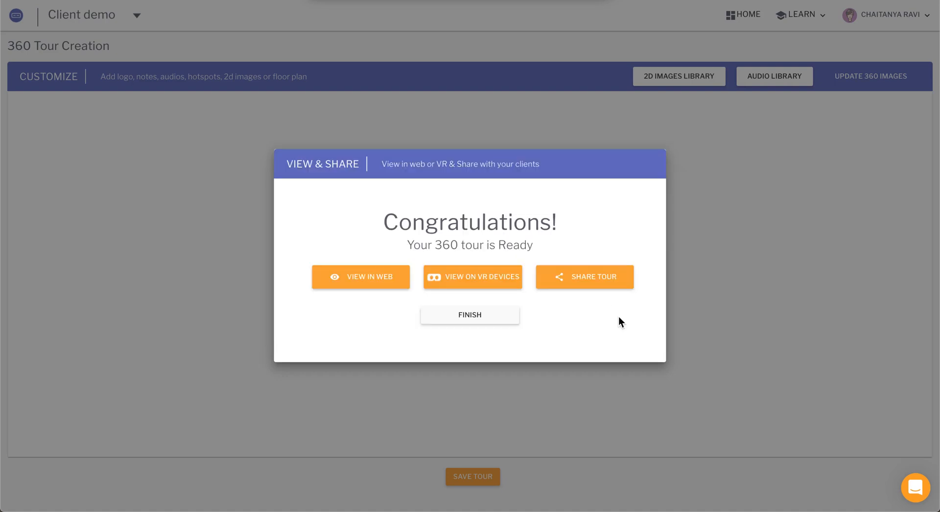
mouse_move(381, 294)
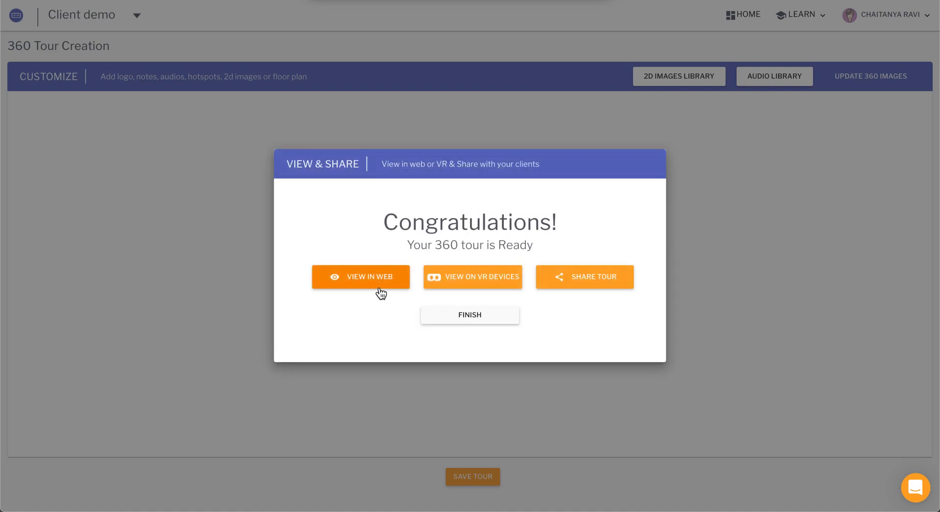
mouse_move(394, 313)
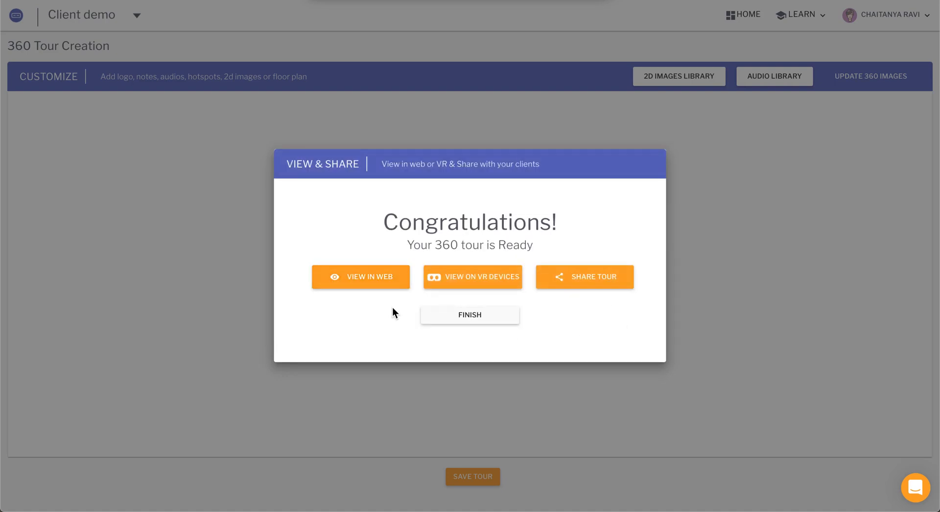
mouse_move(376, 286)
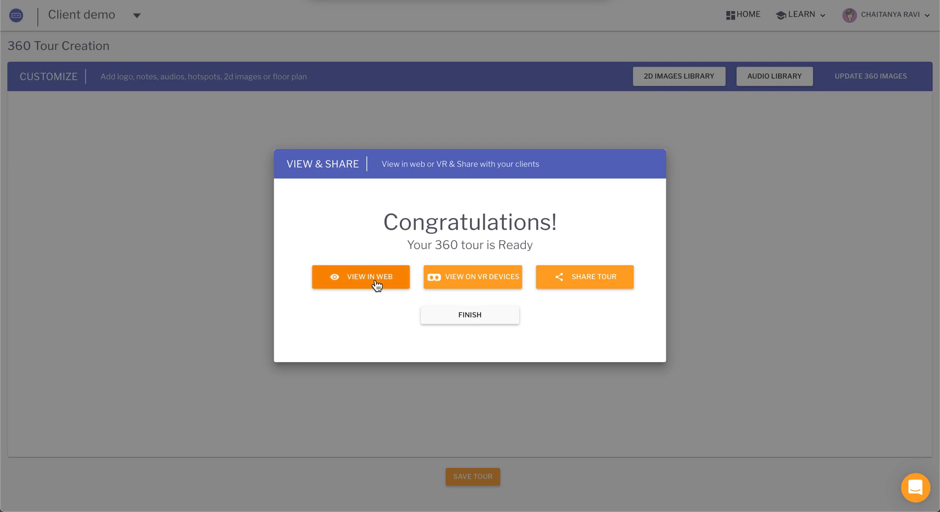
mouse_move(401, 303)
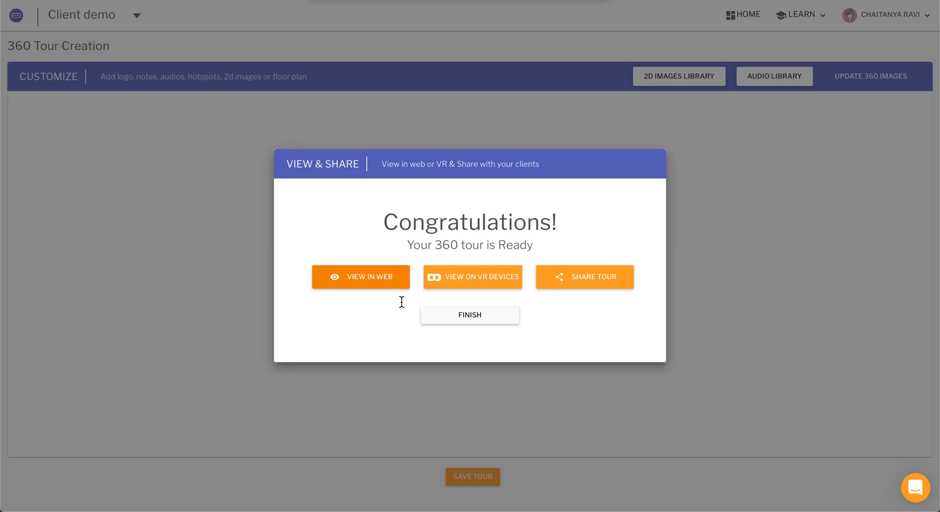
click(361, 276)
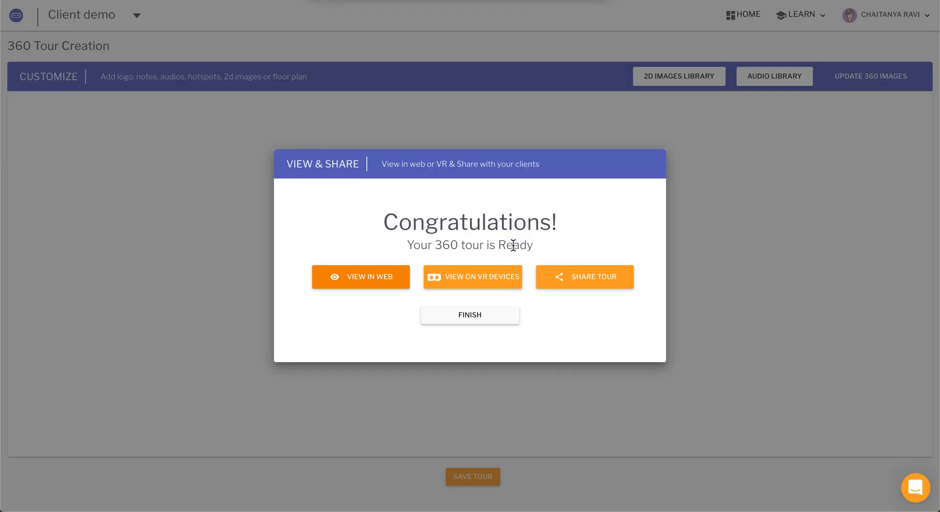
- Copy the tour's web URL, view the embed link, and return to the tour-ready options
click(583, 276)
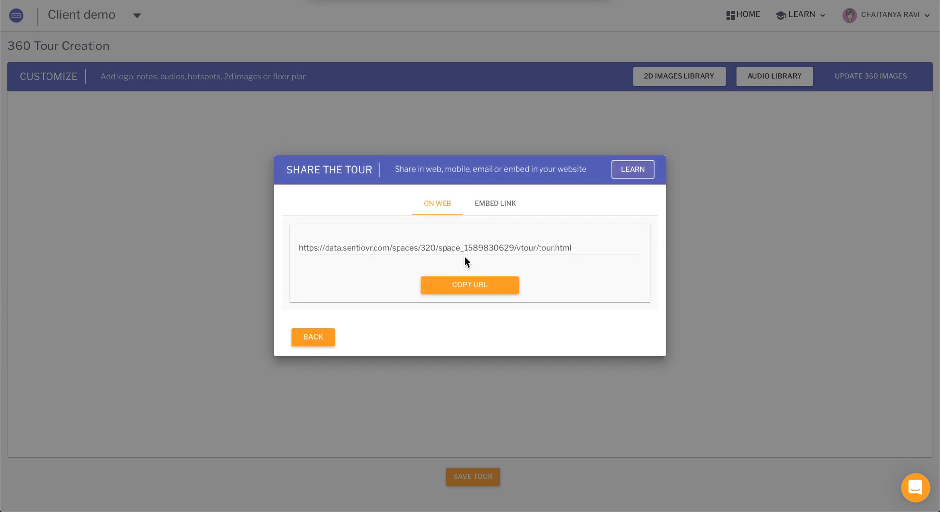
click(469, 284)
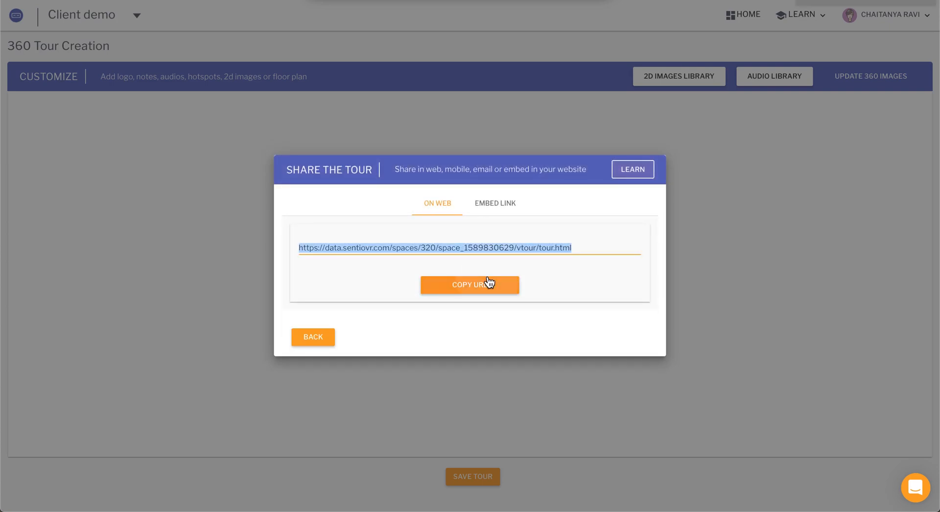
click(470, 284)
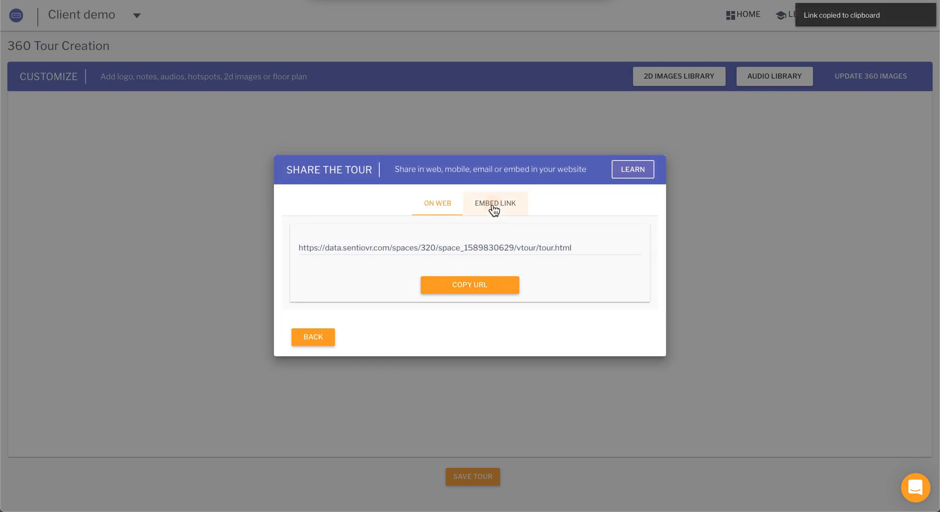
click(496, 204)
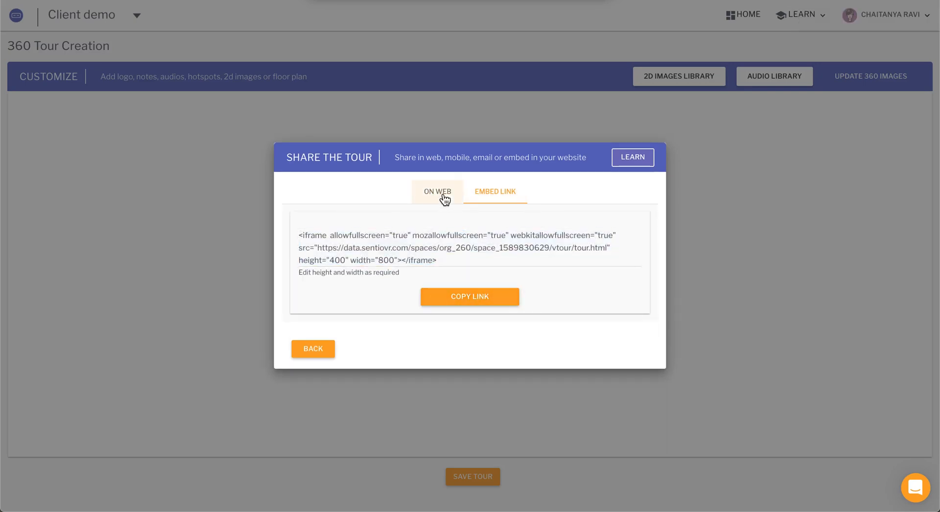
click(312, 348)
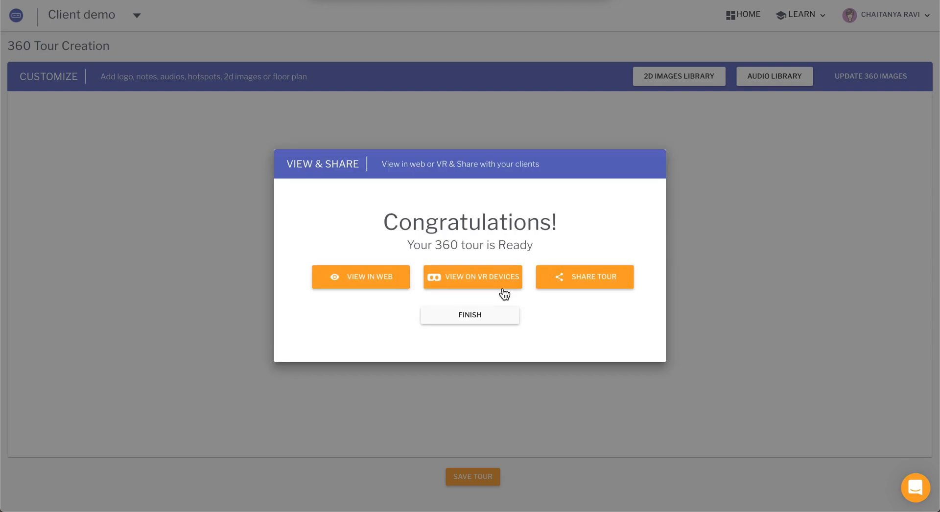
click(473, 276)
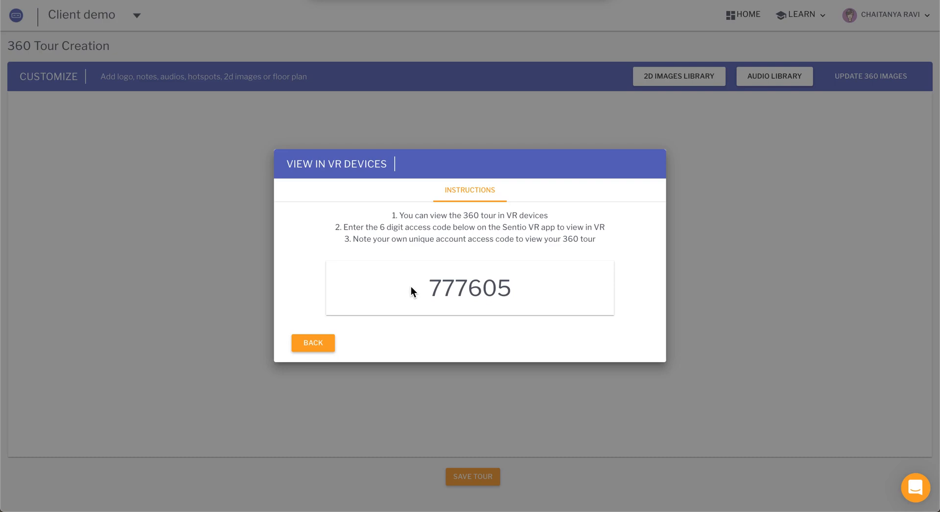
click(313, 343)
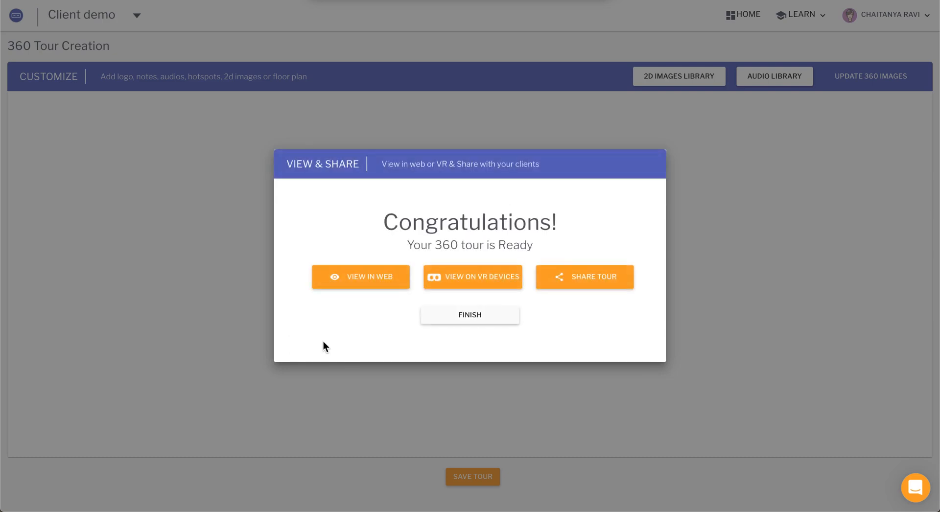